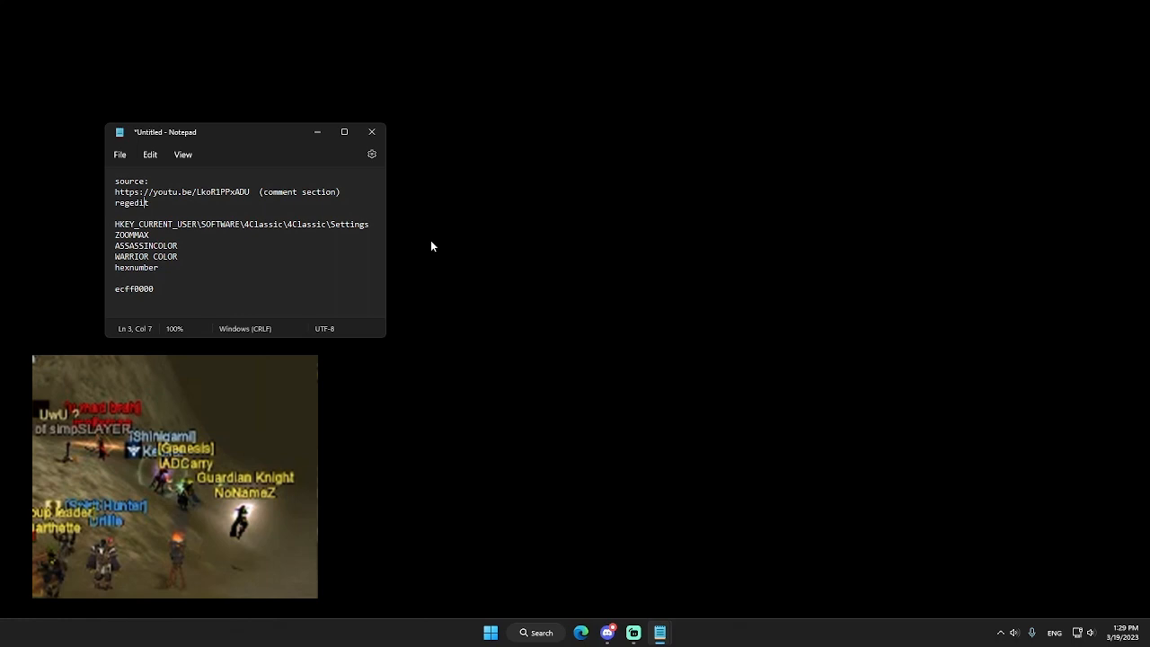
pyautogui.moveTo(532, 460)
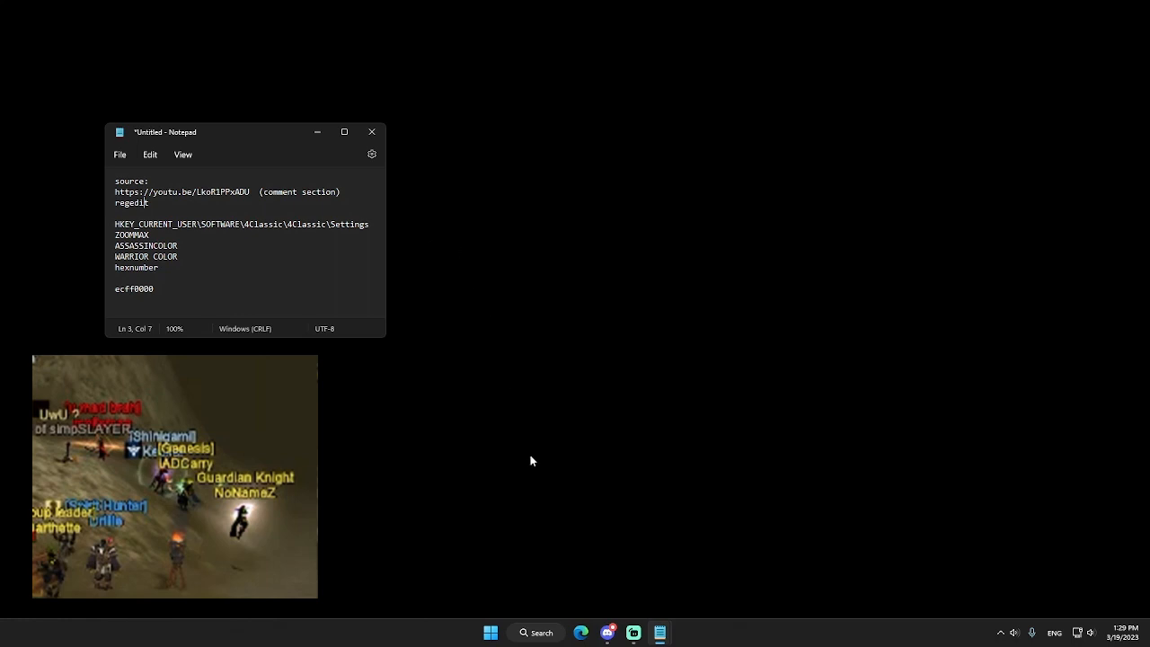
# - Launch Registry Editor from Windows Search by searching 'registry Editor'
pyautogui.click(536, 632)
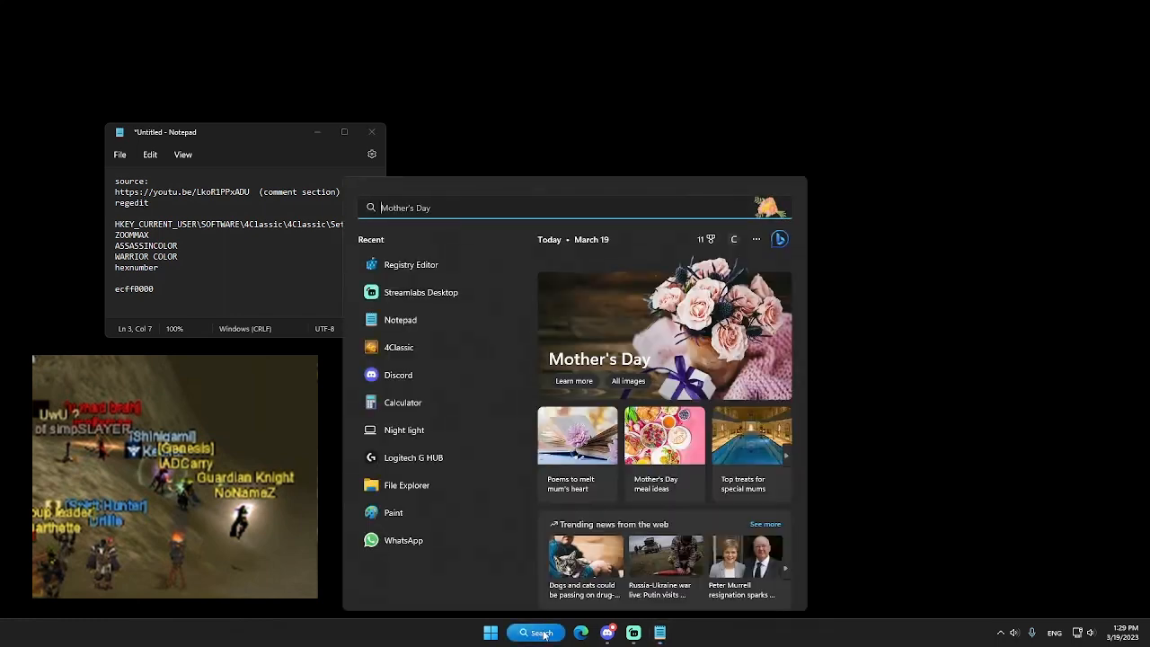
pyautogui.write('registry Editor')
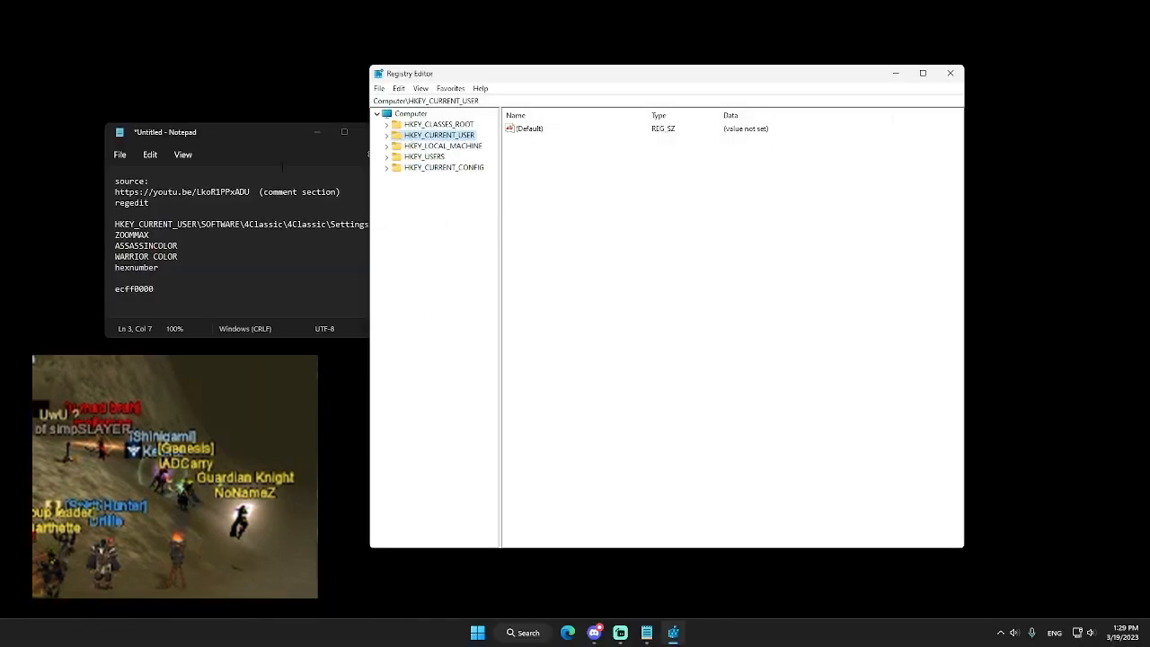
# - Navigate to HKEY_CURRENT_USER\Software\AClassic\AClassic\Settings to list its values
pyautogui.moveTo(665, 72); pyautogui.dragTo(740, 77)
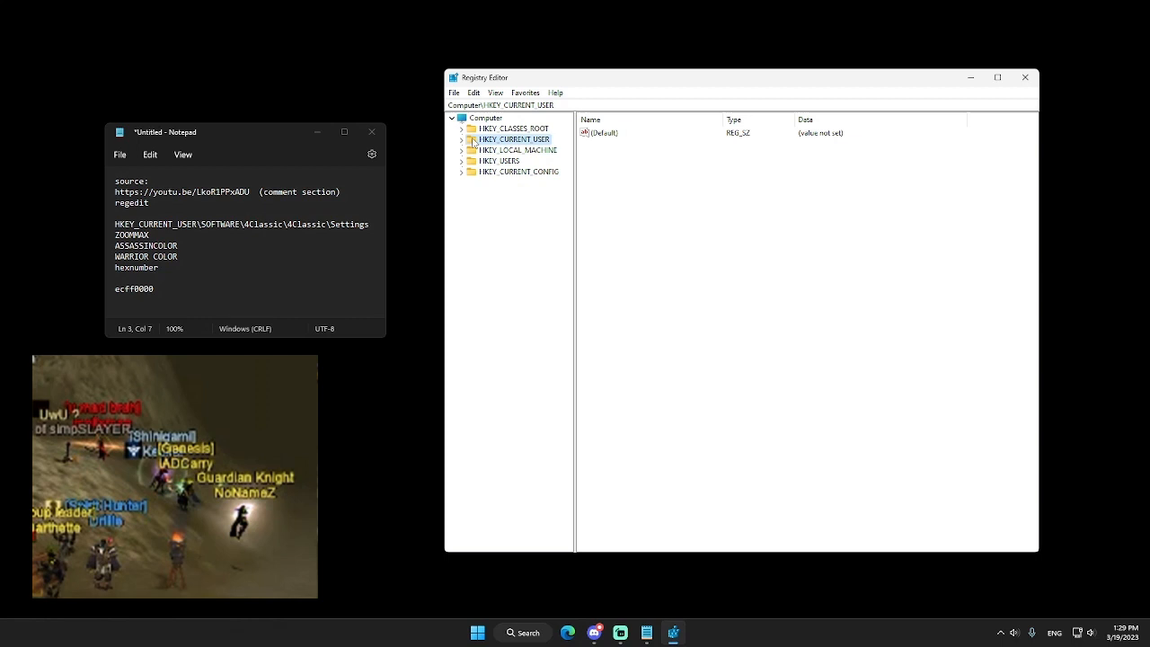
pyautogui.click(460, 140)
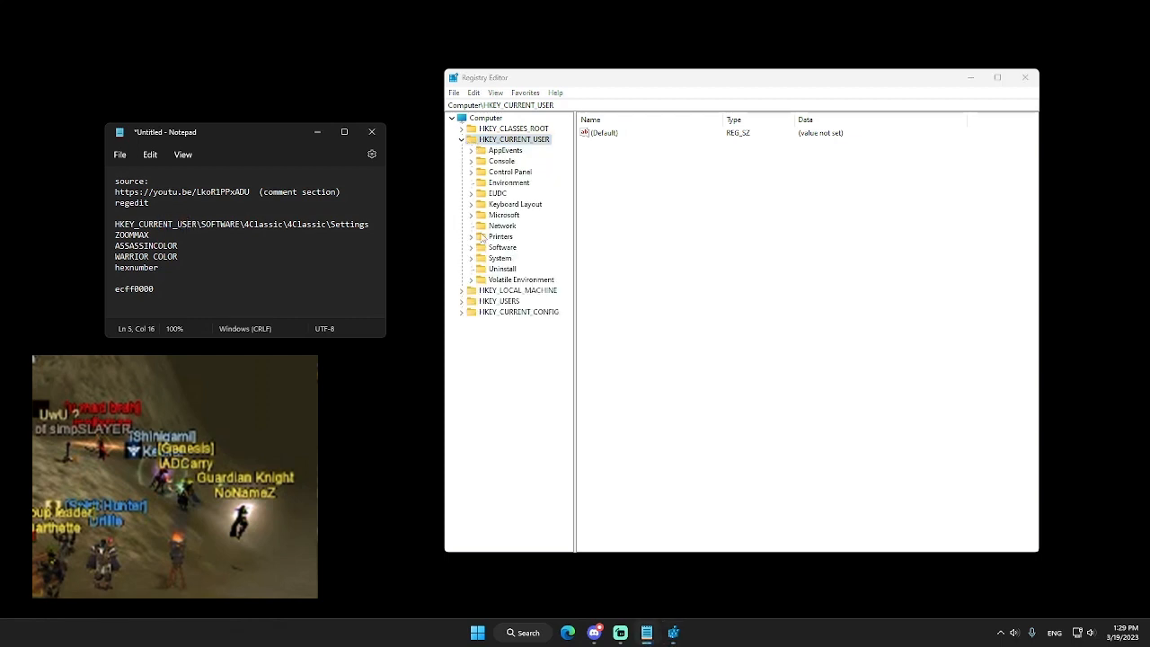
pyautogui.click(470, 247)
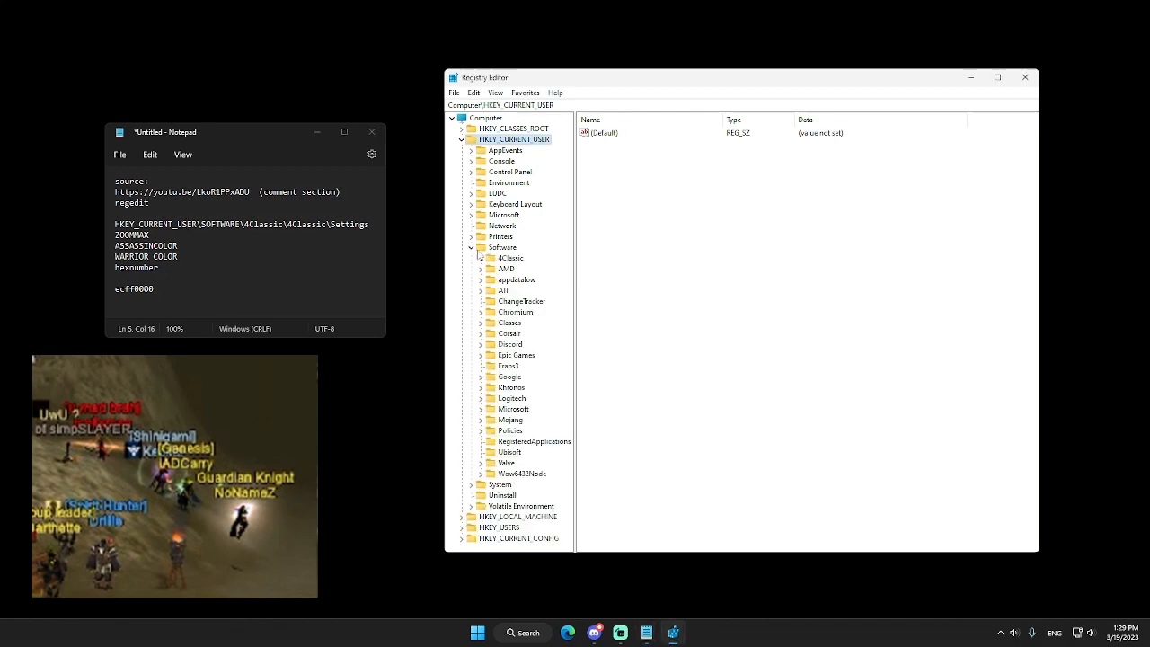
pyautogui.click(478, 259)
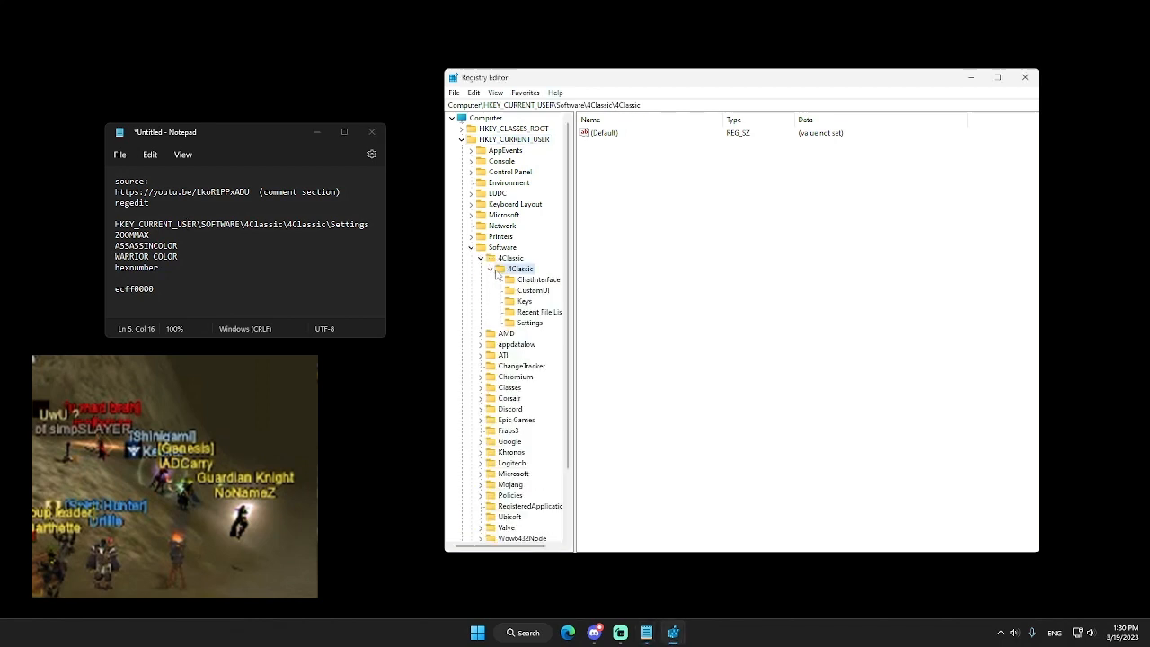
pyautogui.click(528, 323)
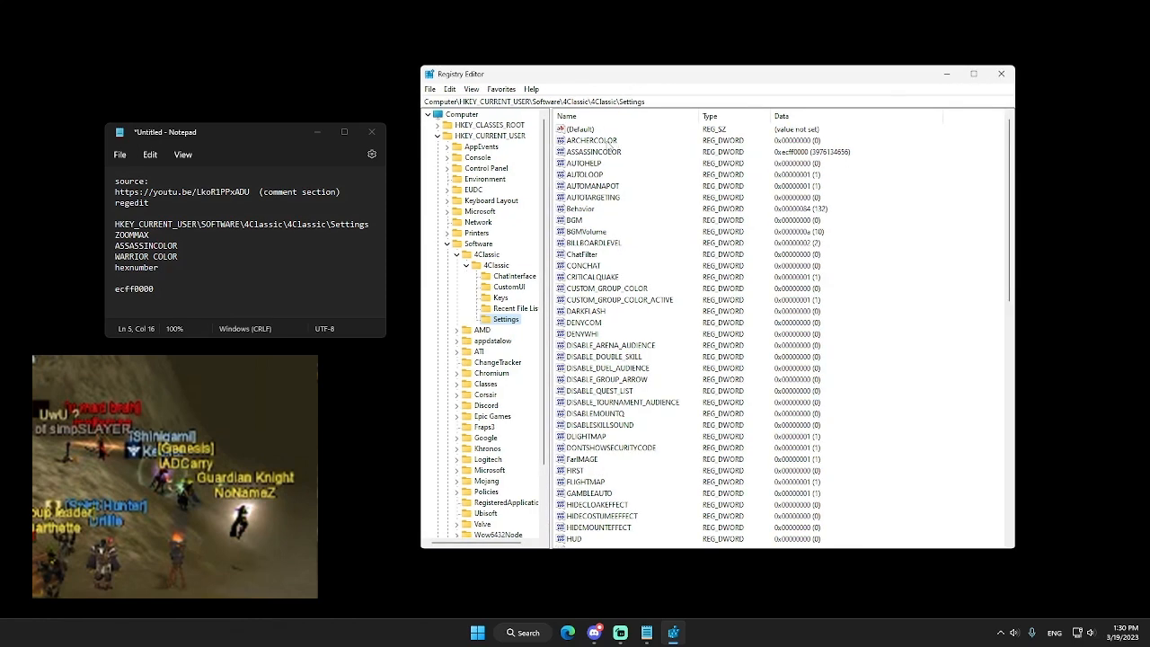
pyautogui.scroll(-3)
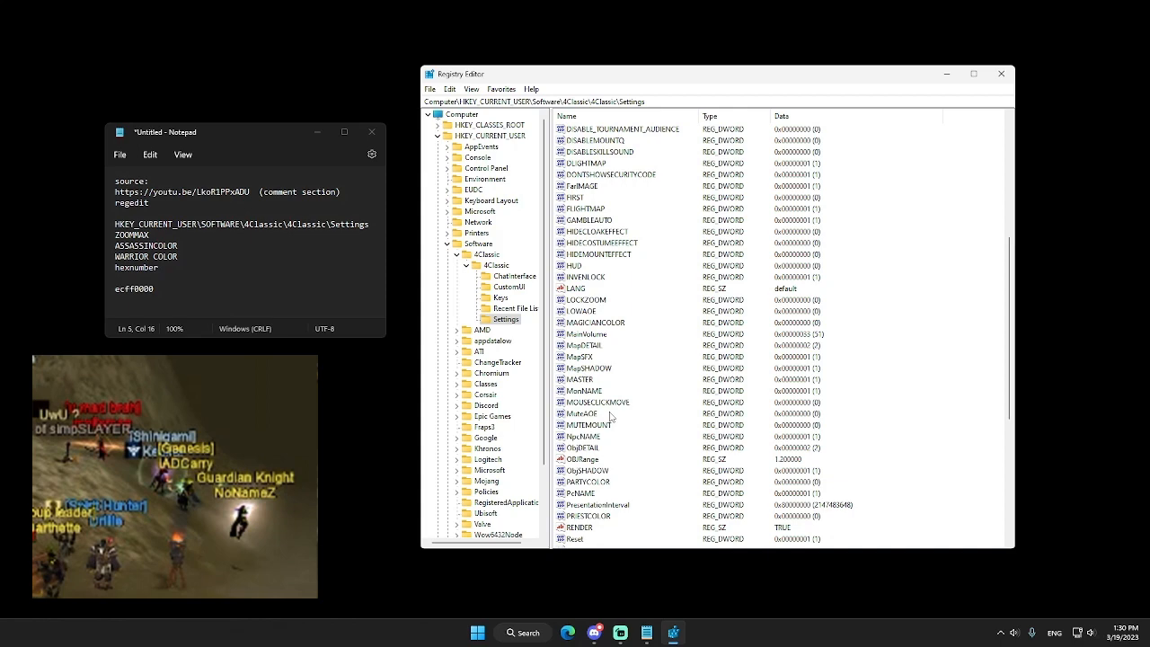
pyautogui.scroll(-3)
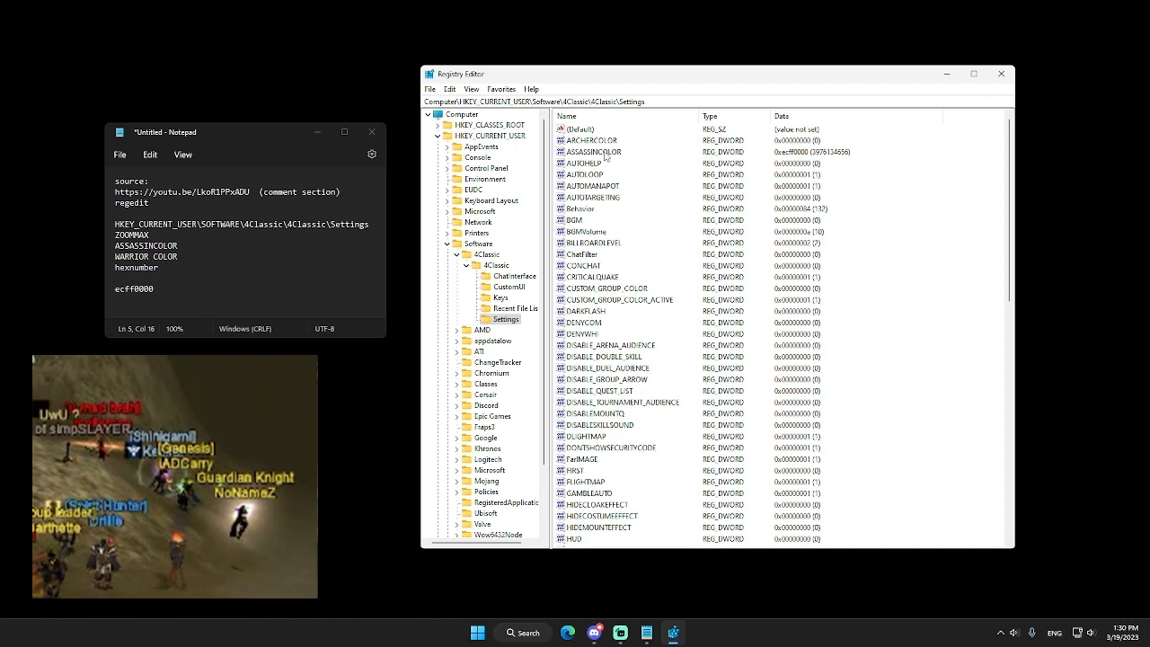
pyautogui.doubleClick(592, 151)
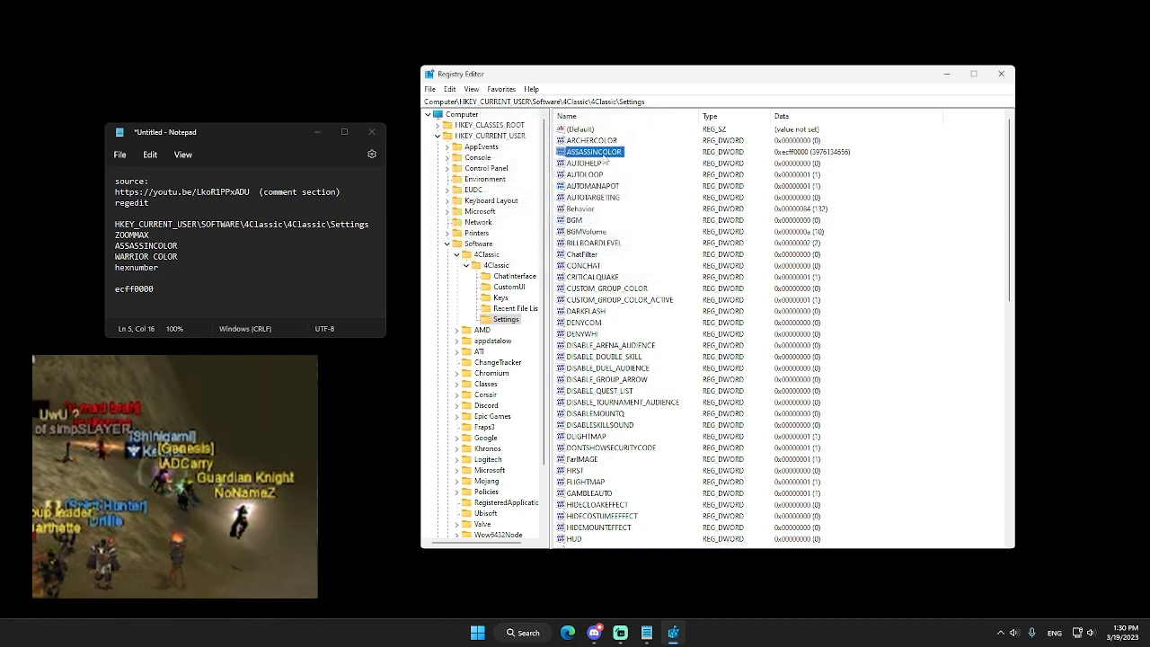
pyautogui.scroll(-3)
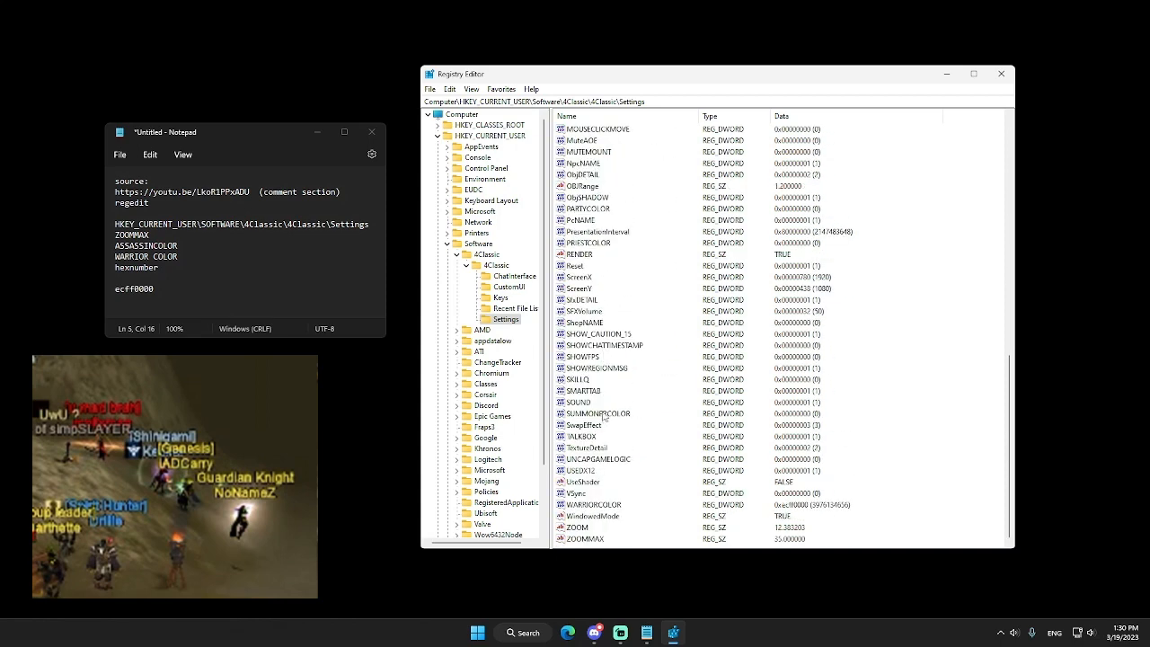
# - Set the WARRIORCOLOR DWORD to the red hexadecimal color value
pyautogui.doubleClick(593, 503)
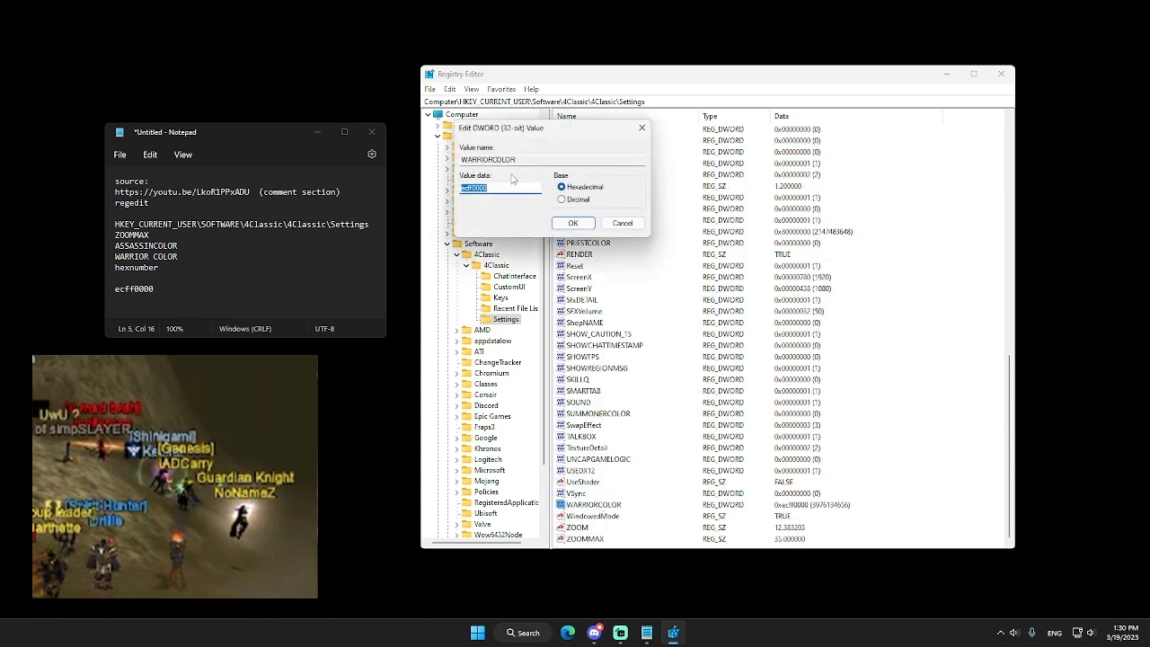
pyautogui.click(573, 222)
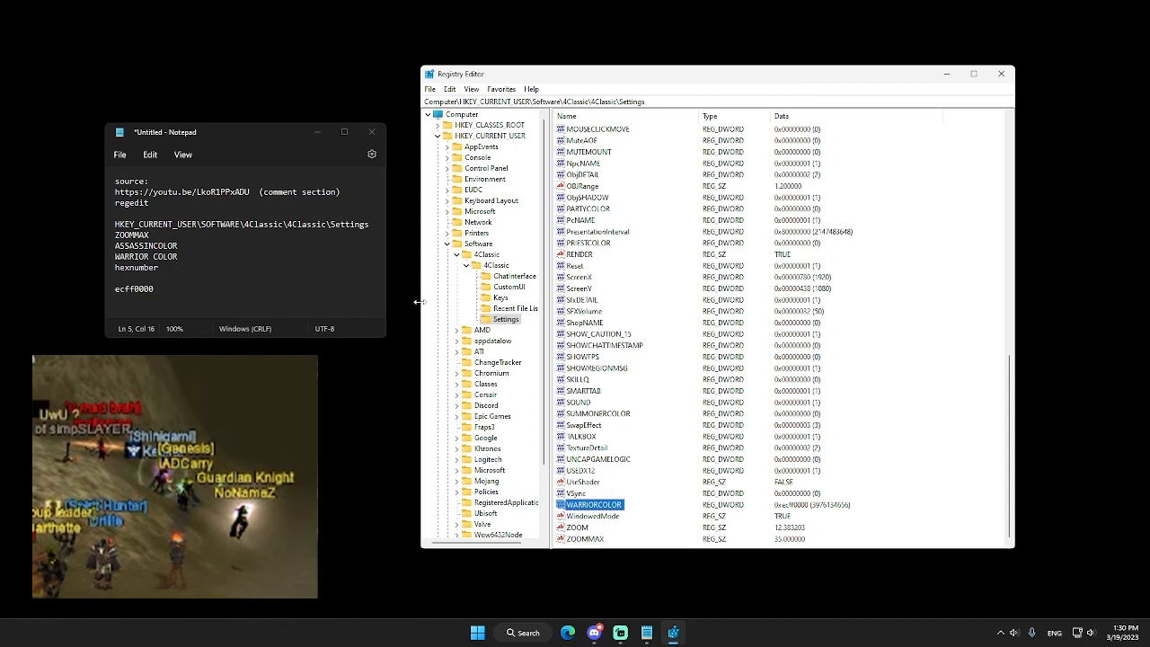
pyautogui.moveTo(598, 372)
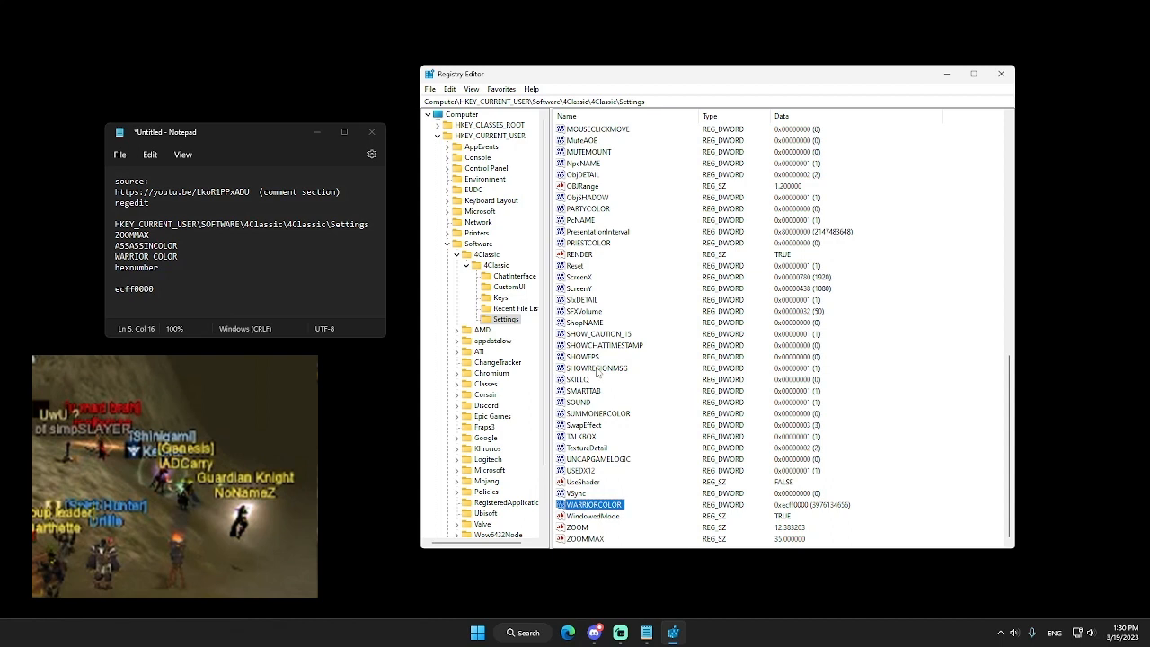
pyautogui.moveTo(786, 422)
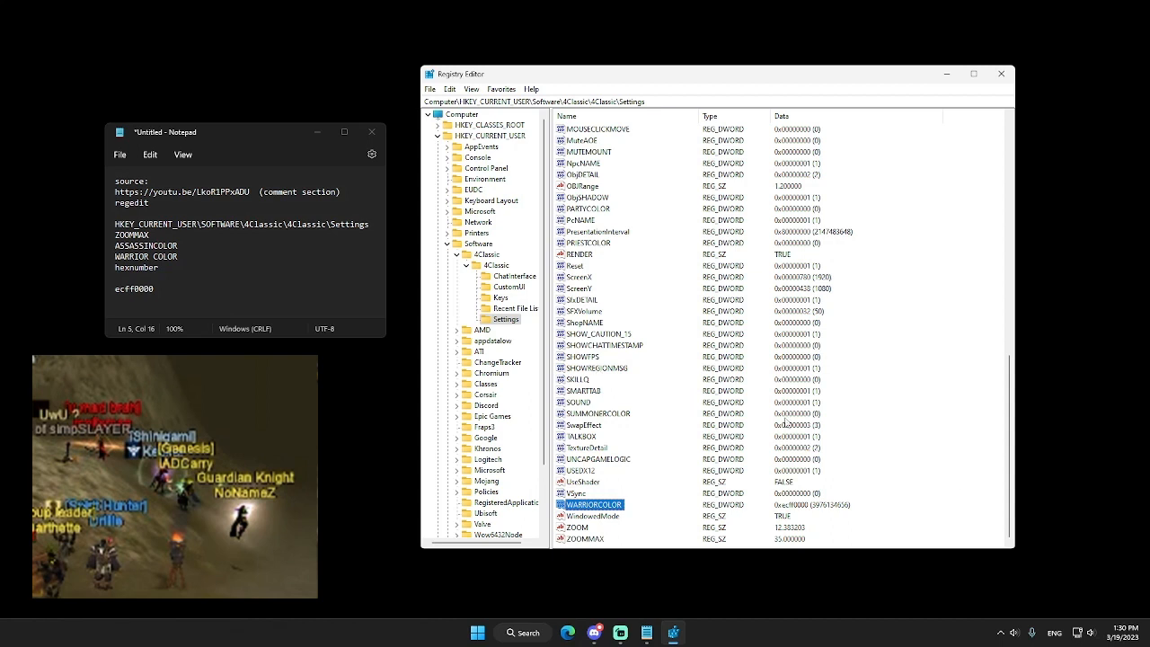